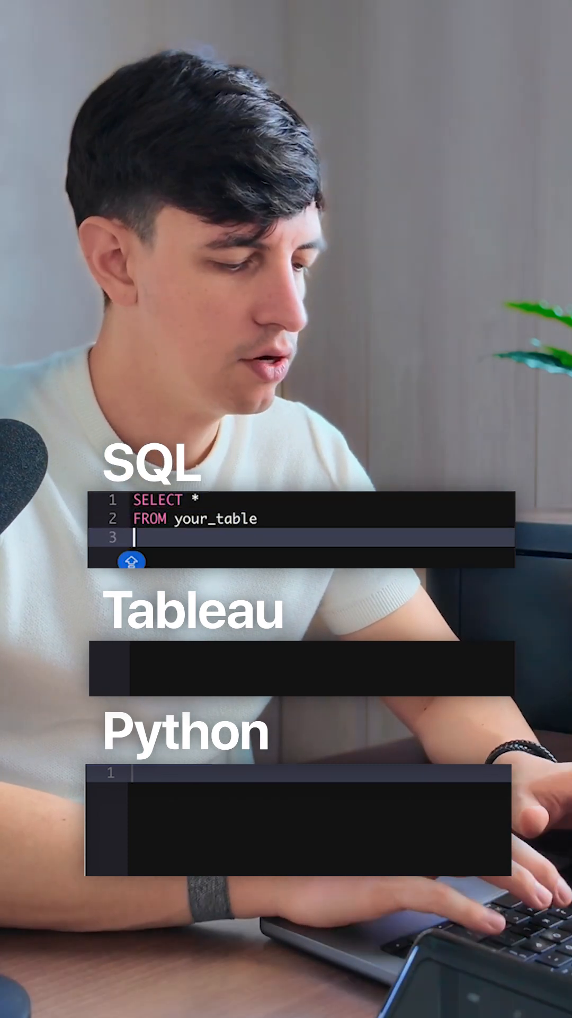
pyautogui.write("WHERE date_column BETWEEN '2024-01-01")
pyautogui.write('AND')
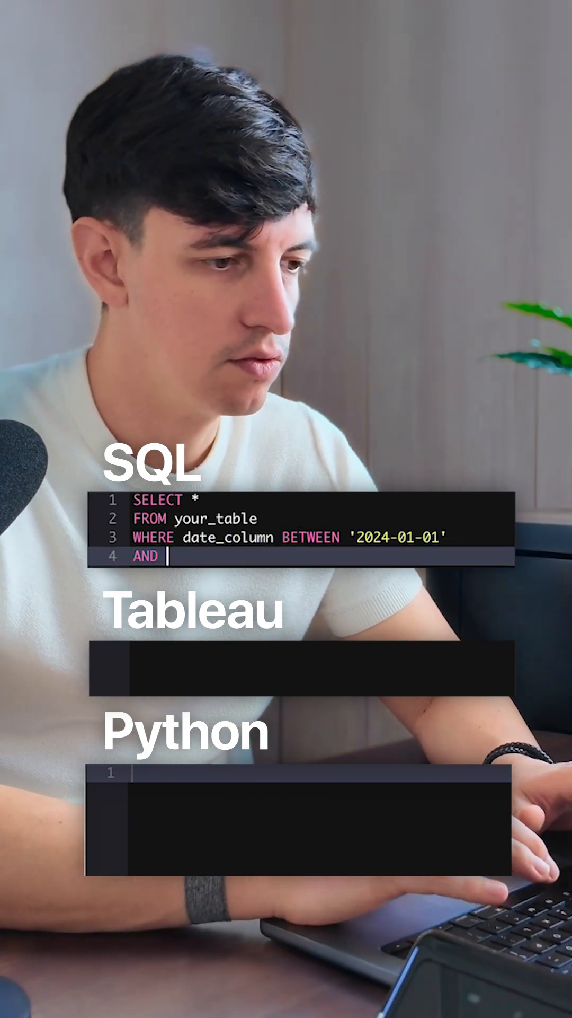
pyautogui.write("'2024-12-31")
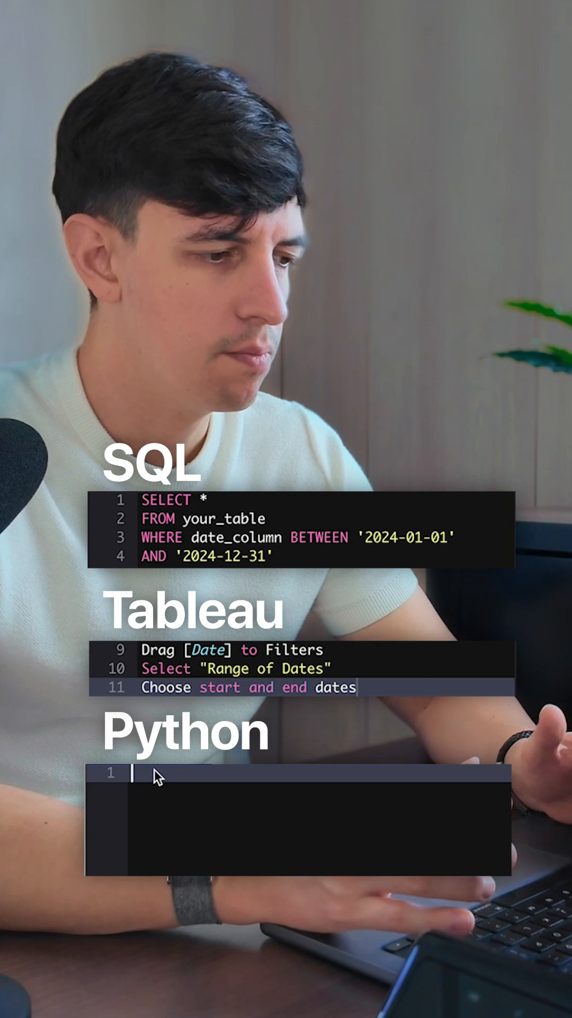
pyautogui.write('import pan')
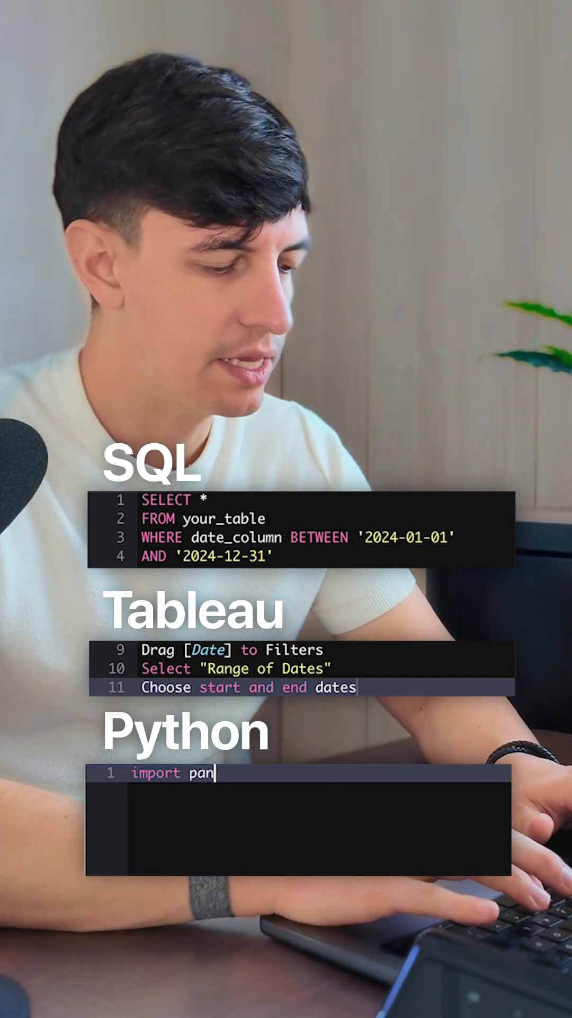
pyautogui.write('das as pd')
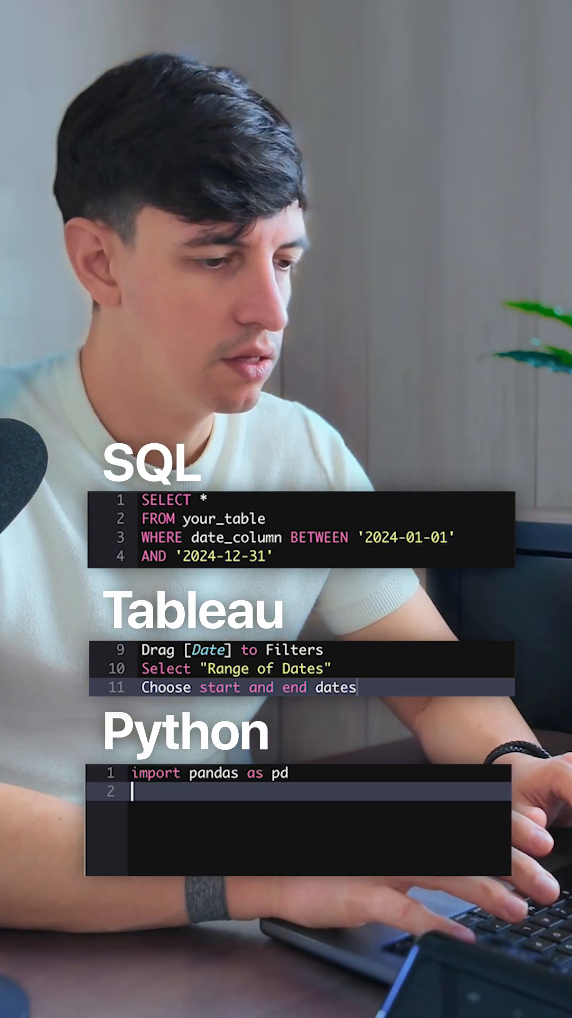
pyautogui.write('df =')
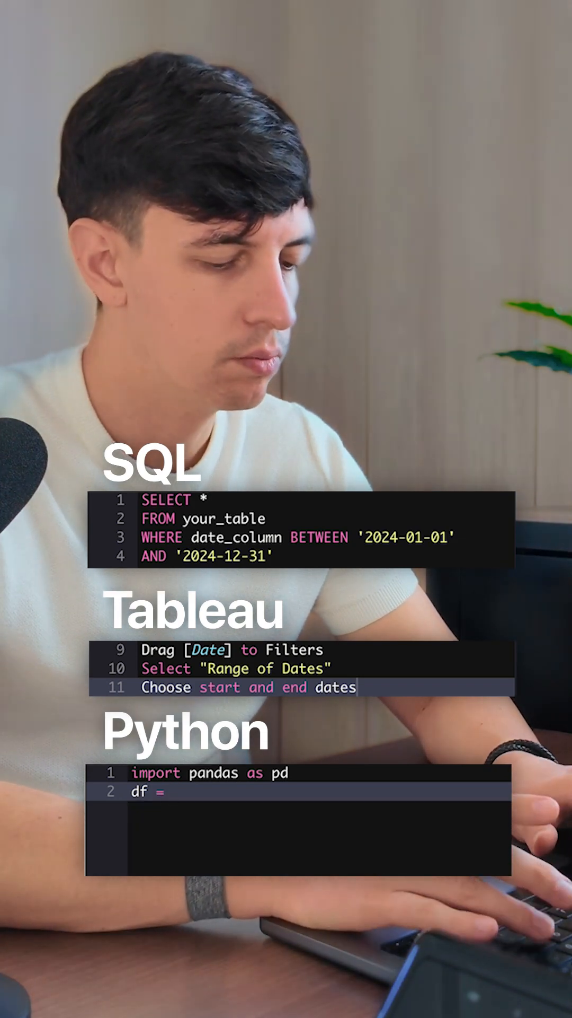
pyautogui.write('pd.DataFrame(your_')
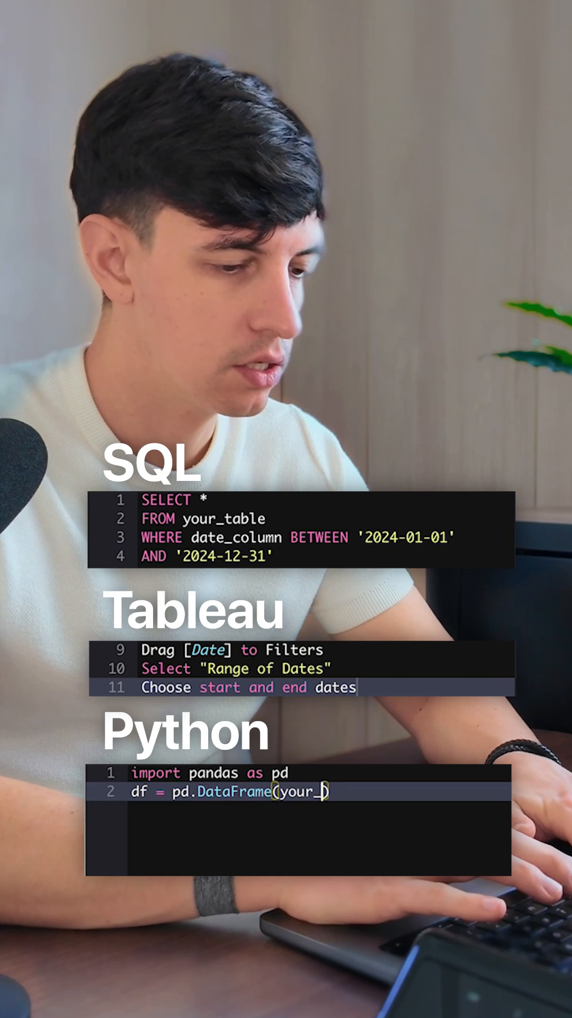
pyautogui.write('table)')
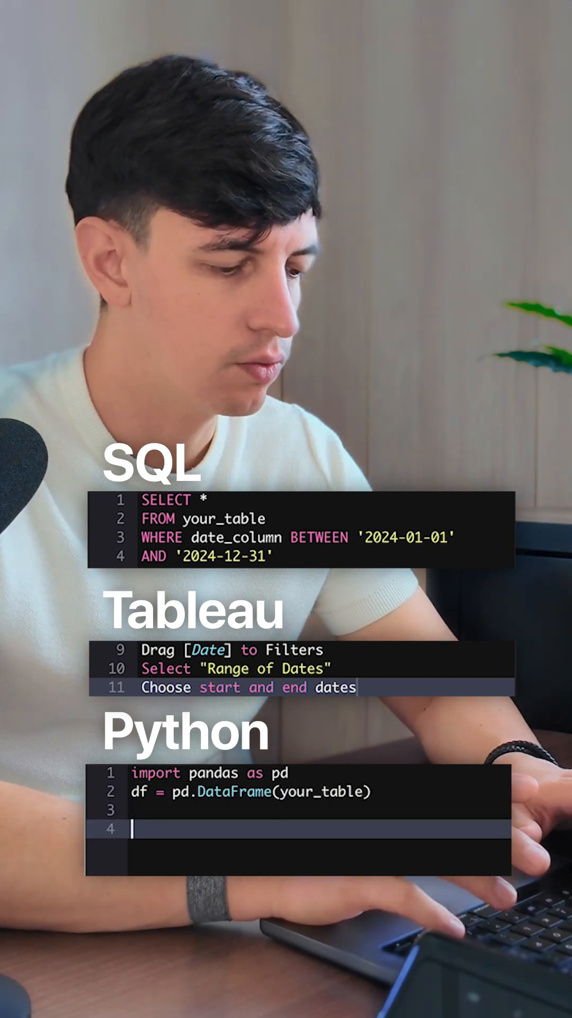
pyautogui.write('filtered_')
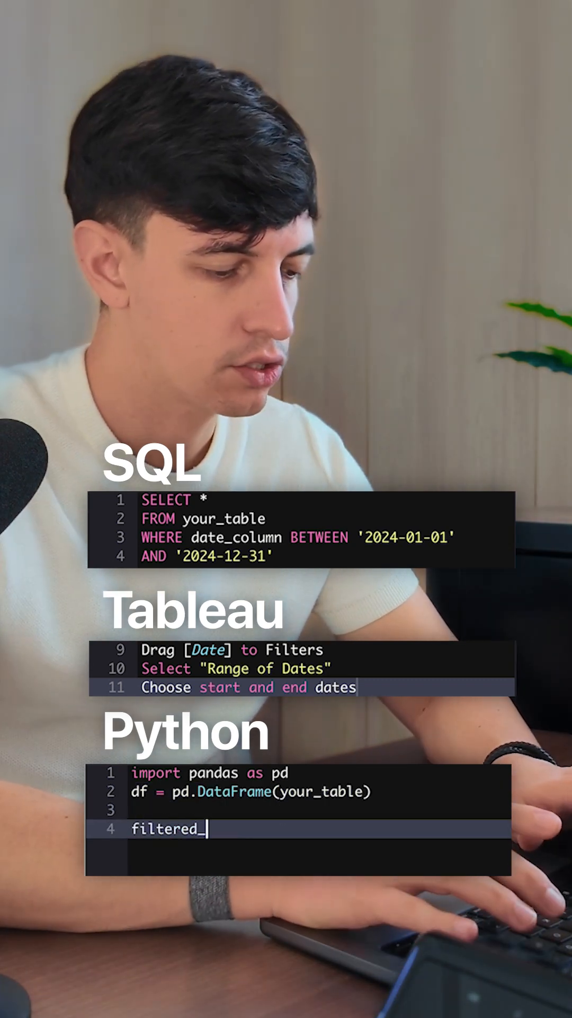
pyautogui.write('df =')
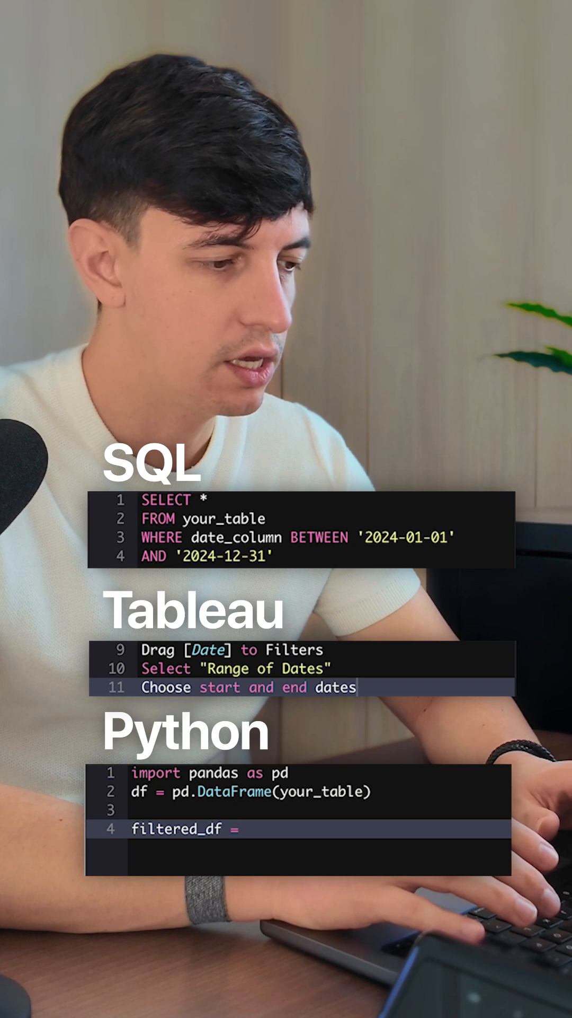
pyautogui.write('df[]')
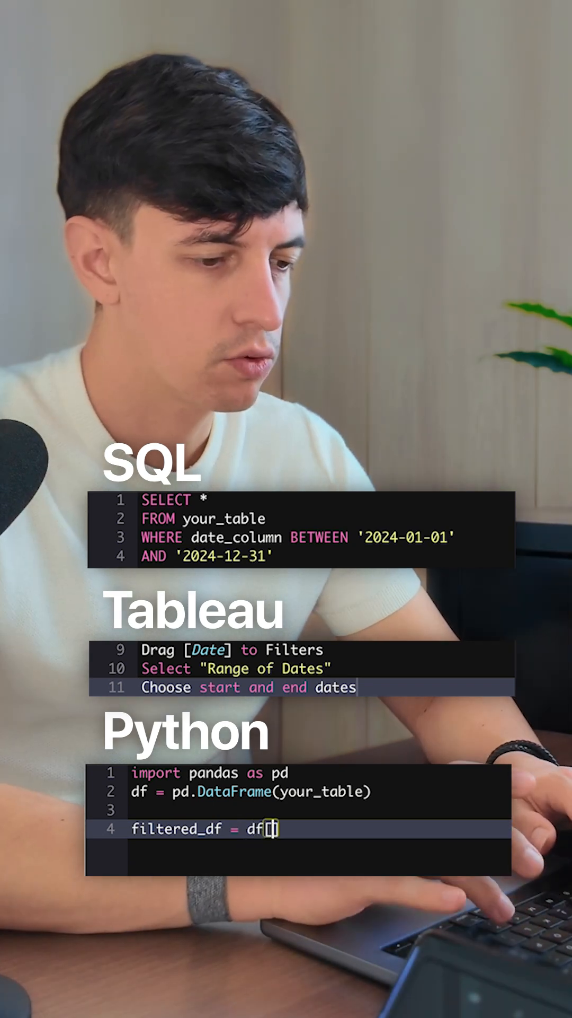
pyautogui.write("df['date'")
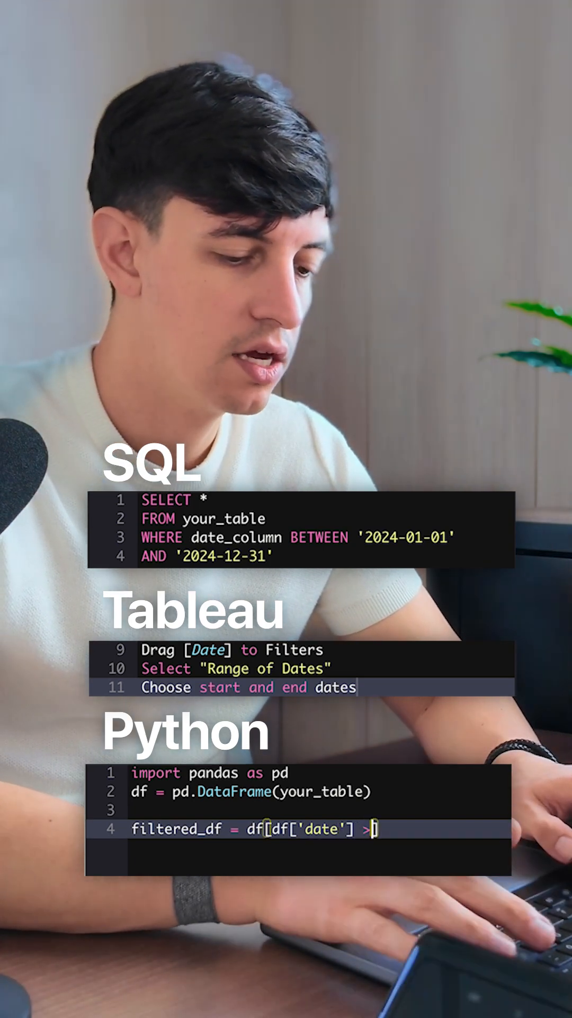
pyautogui.write('=')
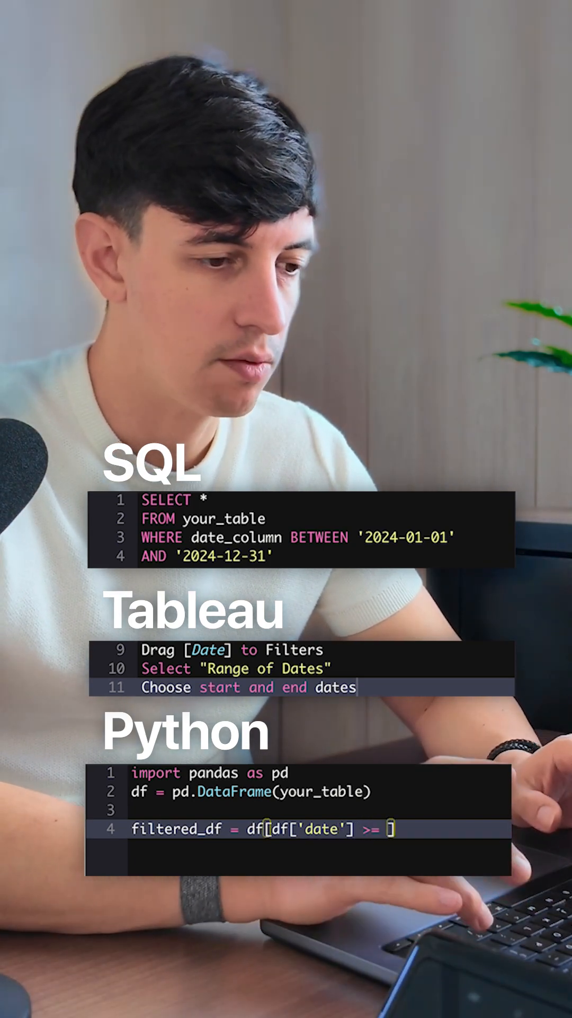
pyautogui.write("'2024-01'")
pyautogui.write('&')
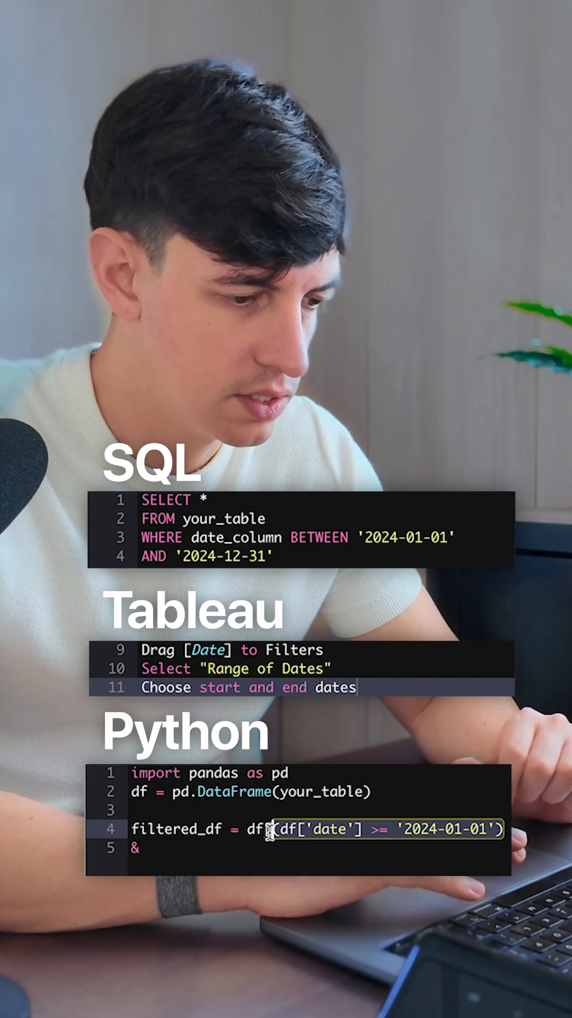
pyautogui.write("(df['date'] >= '2024-01-01')")
pyautogui.write("(df['date'] <= '2024-12-")
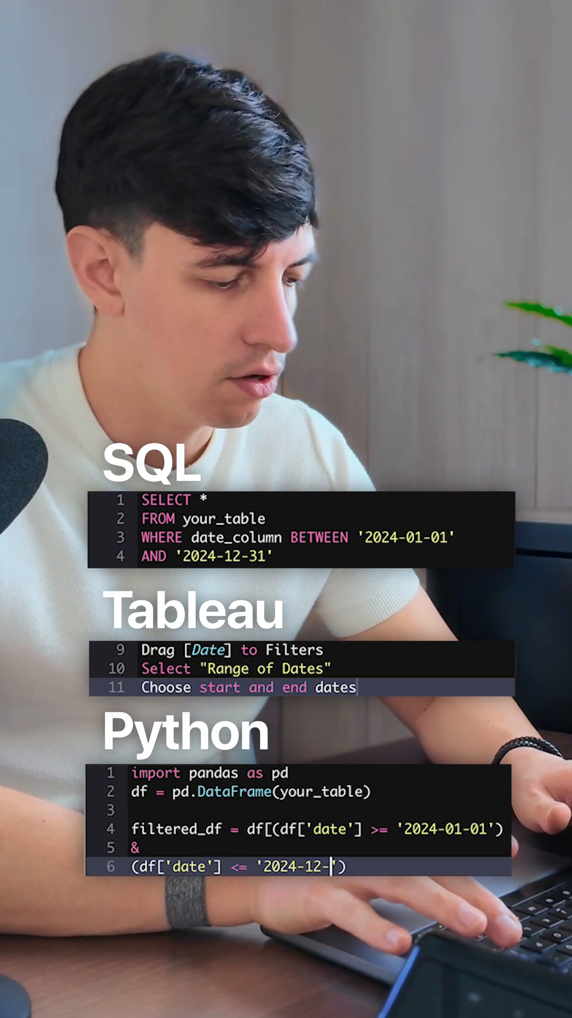
pyautogui.write("31')")
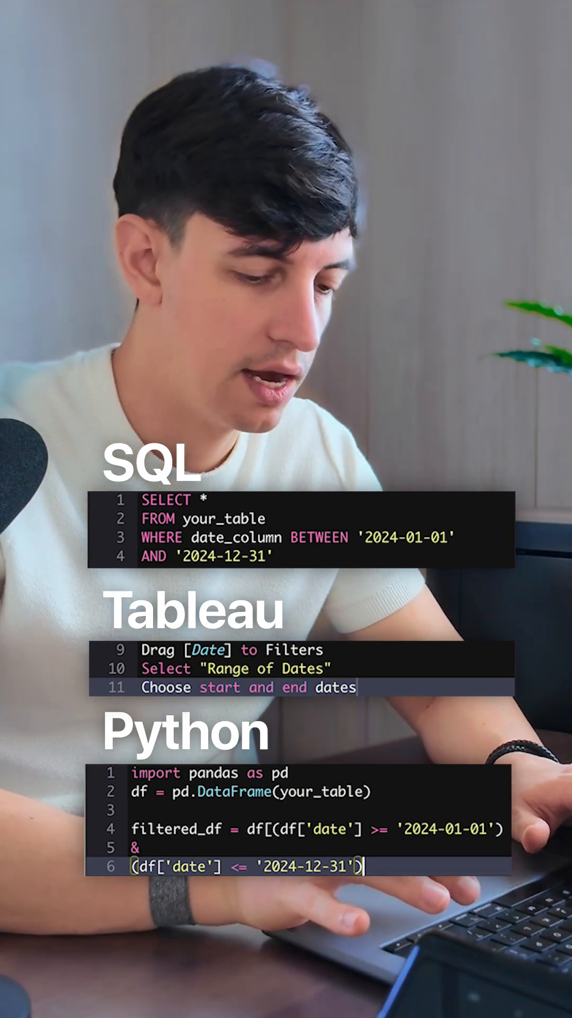